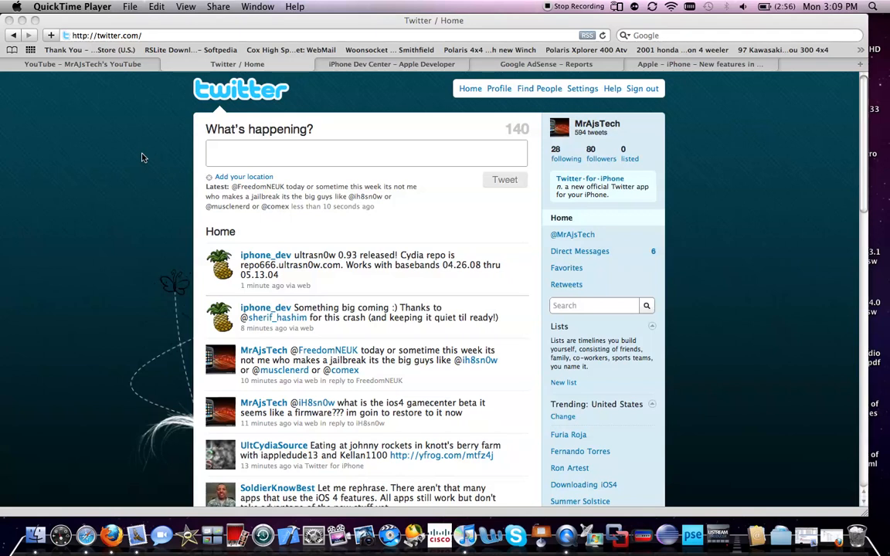
mouse_move(192, 235)
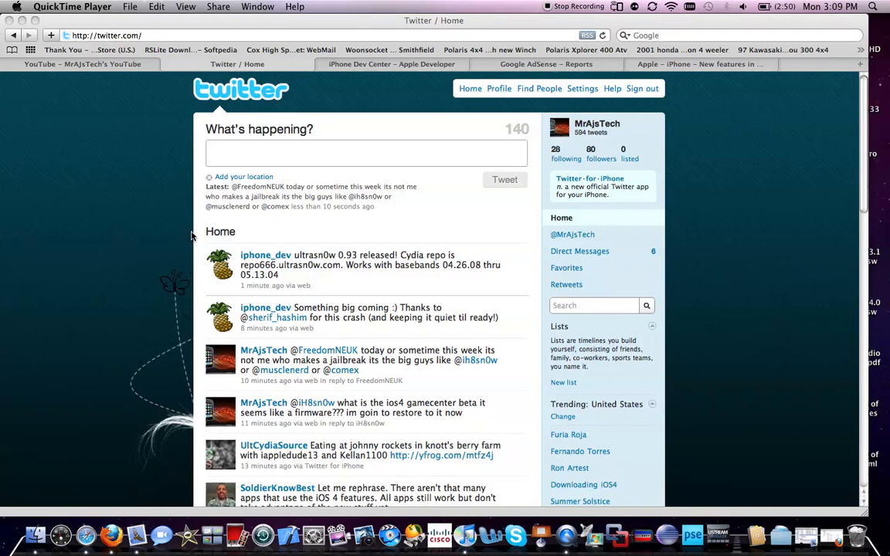
mouse_move(375, 293)
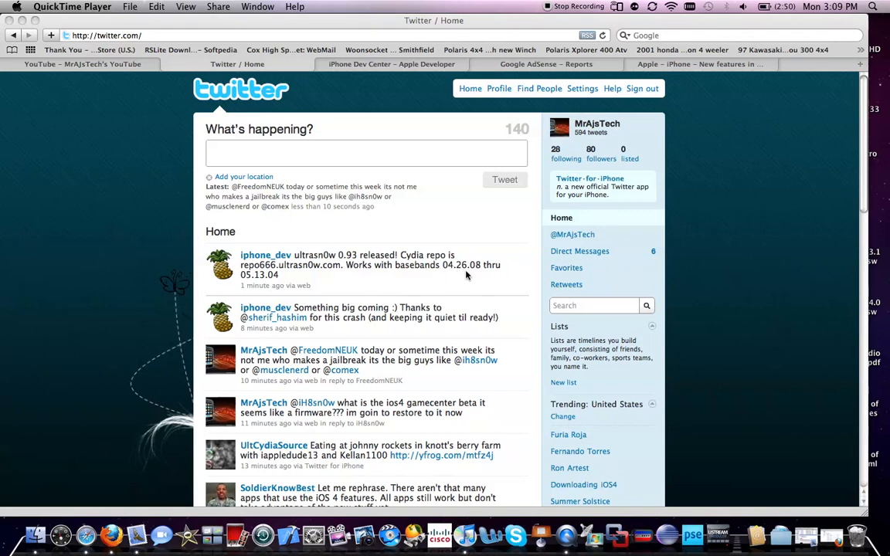
mouse_move(509, 268)
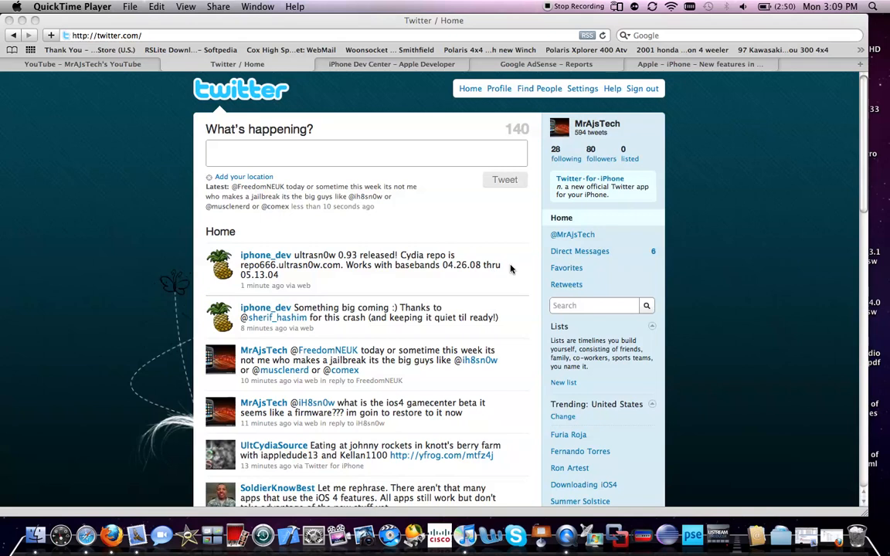
mouse_move(296, 282)
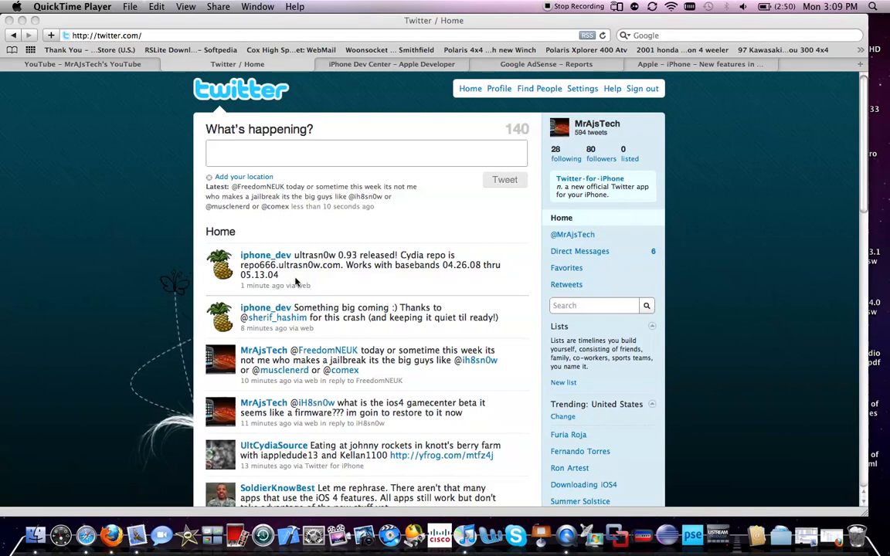
mouse_move(320, 320)
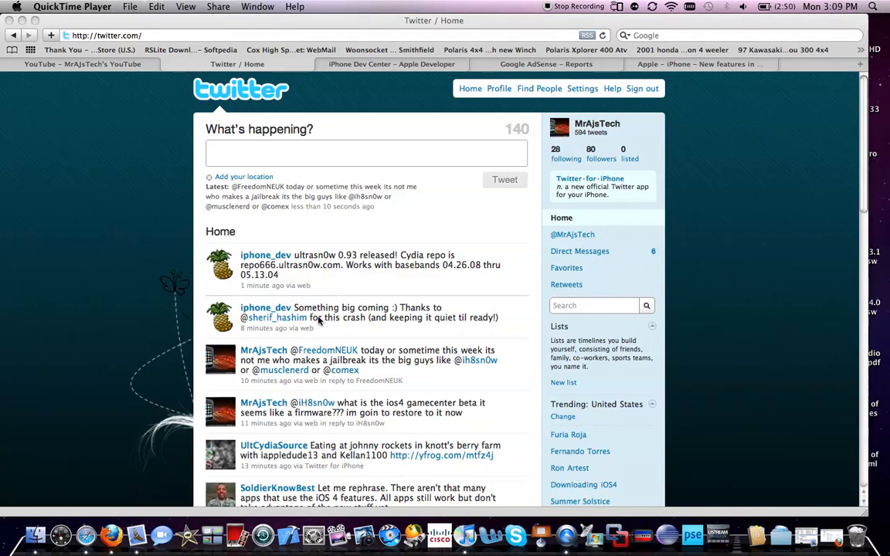
mouse_move(402, 271)
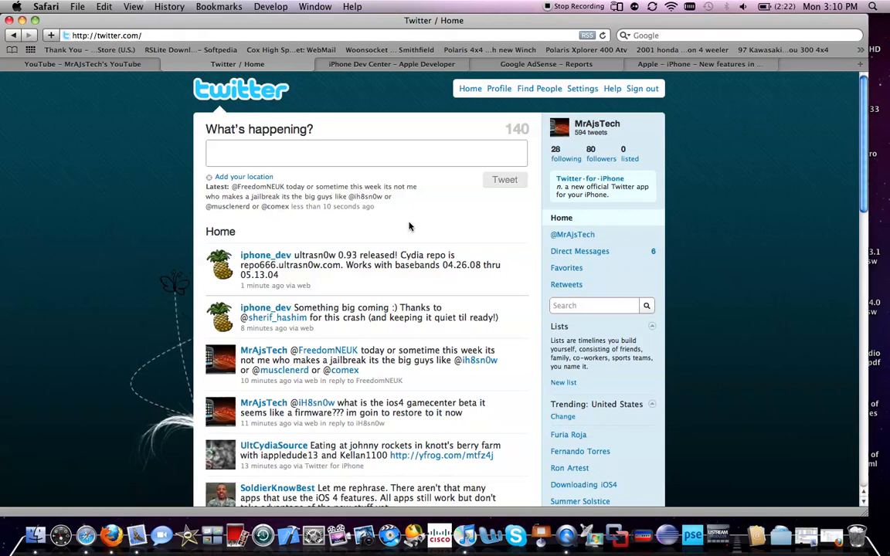
mouse_move(346, 246)
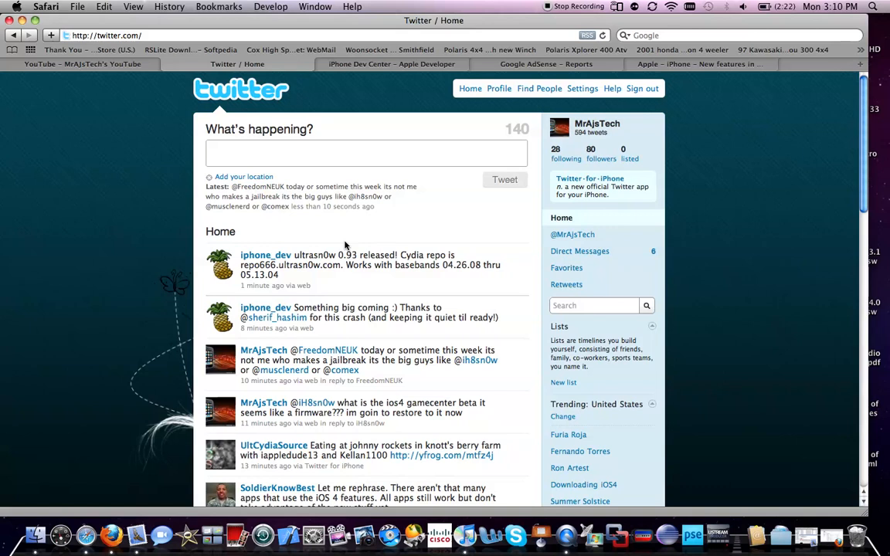
mouse_move(401, 266)
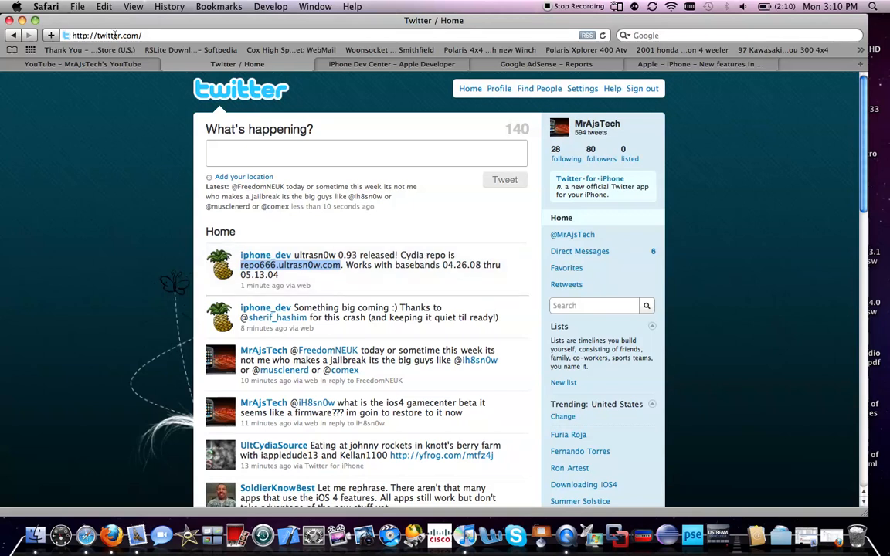
mouse_move(156, 229)
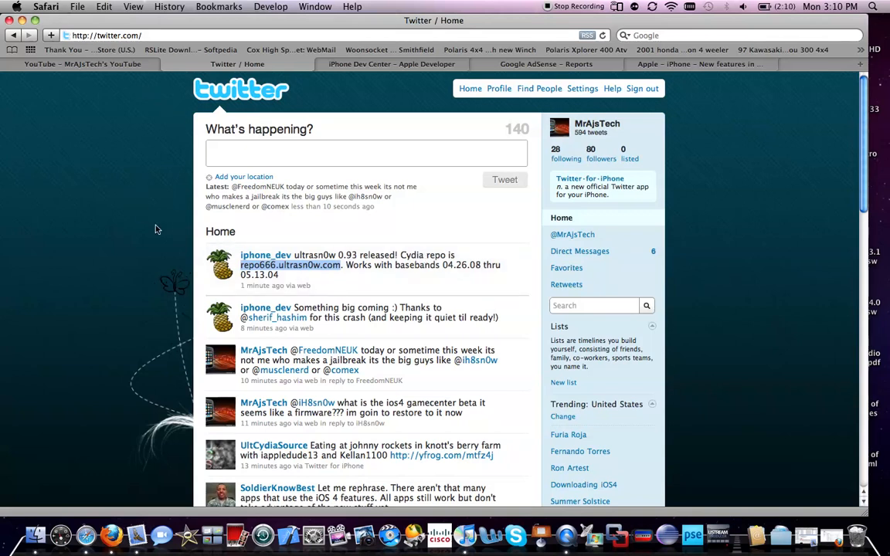
mouse_move(131, 285)
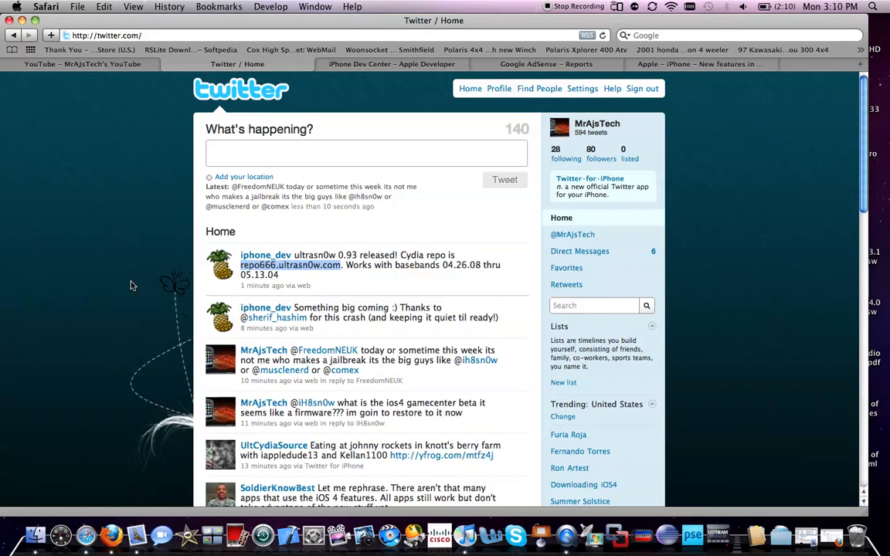
mouse_move(4, 378)
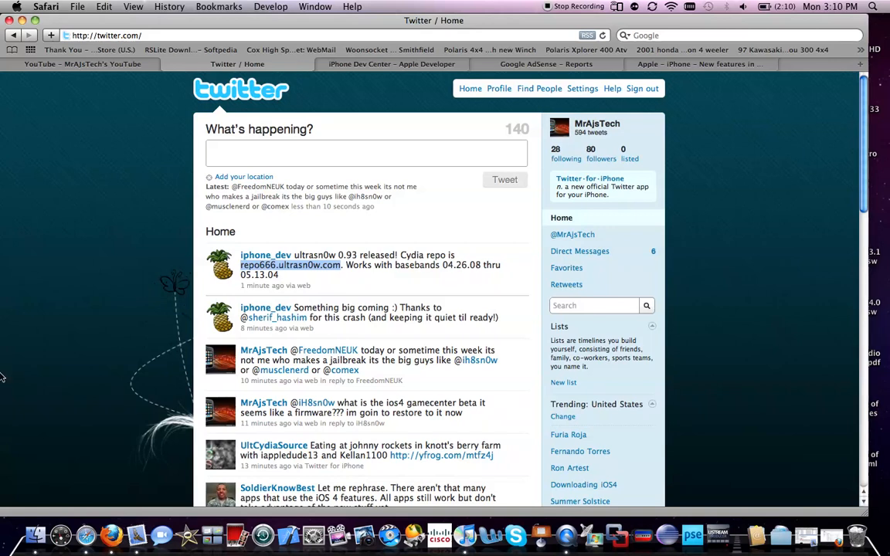
mouse_move(56, 371)
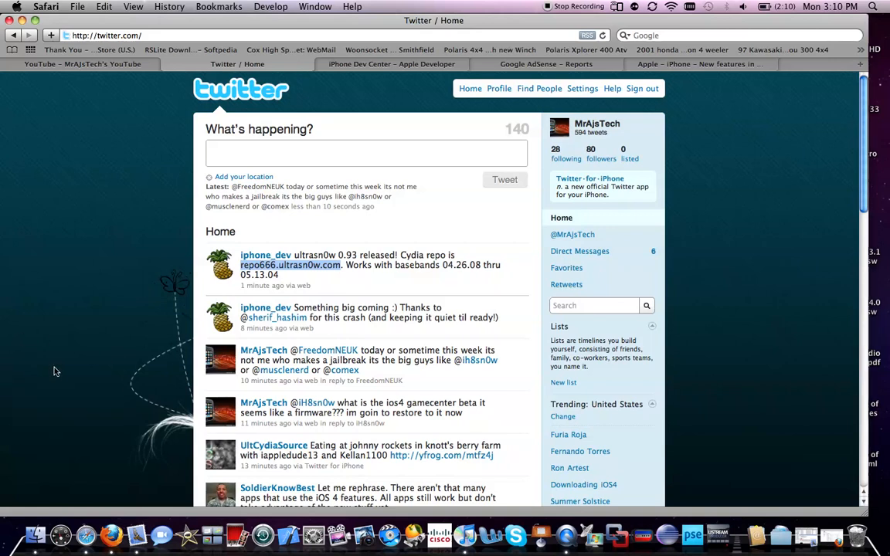
mouse_move(61, 371)
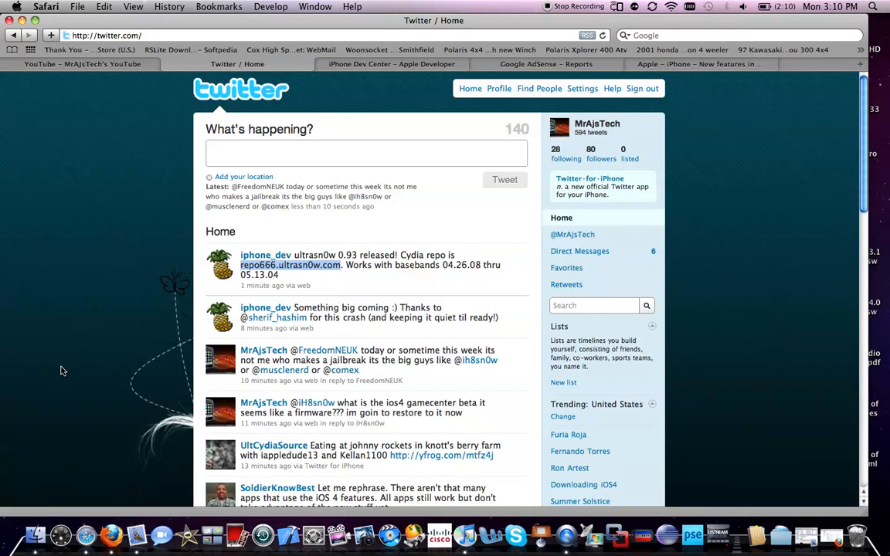
mouse_move(566, 7)
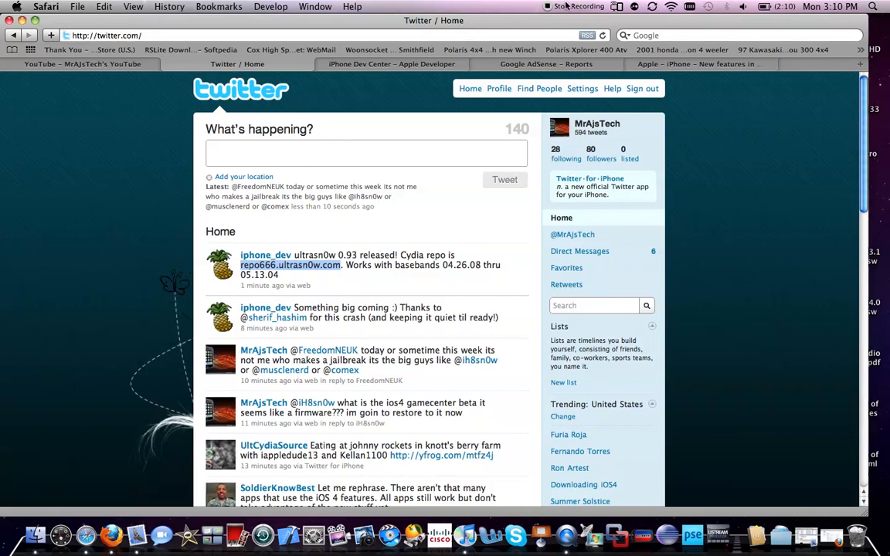